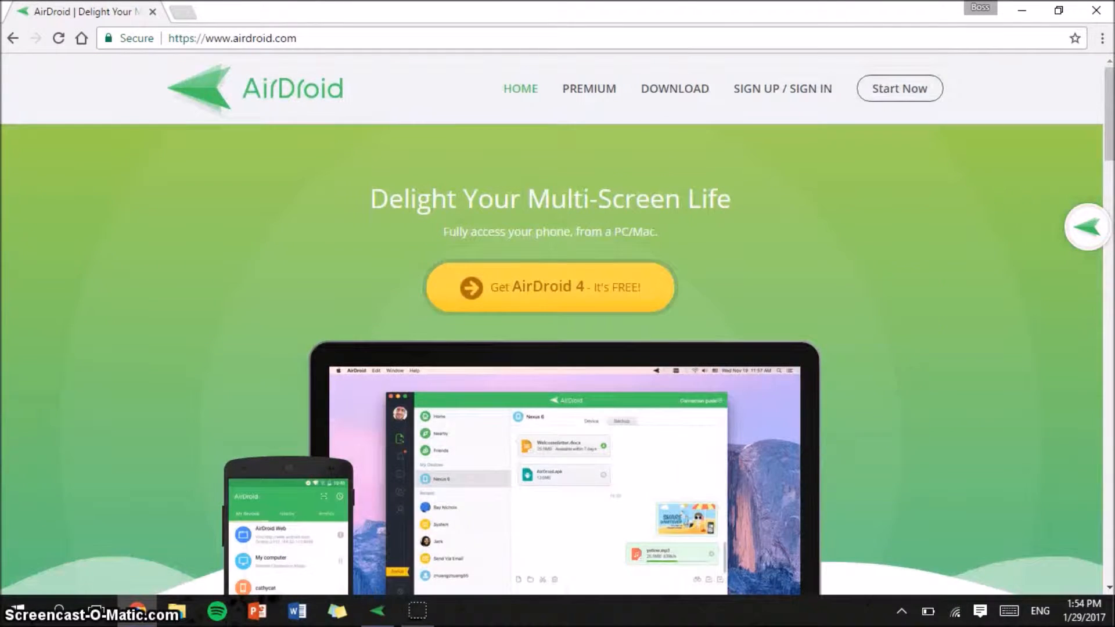
# Step: Look over the AirDroid premium plans and sign-up pages, then return to the home page
pyautogui.click(589, 88)
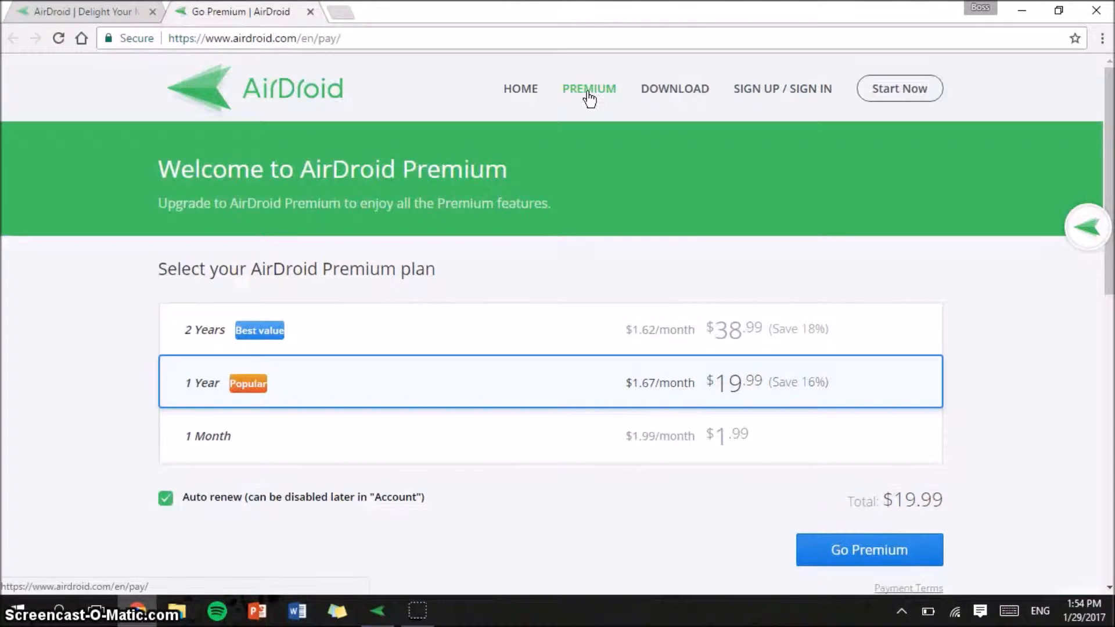
pyautogui.scroll(-3)
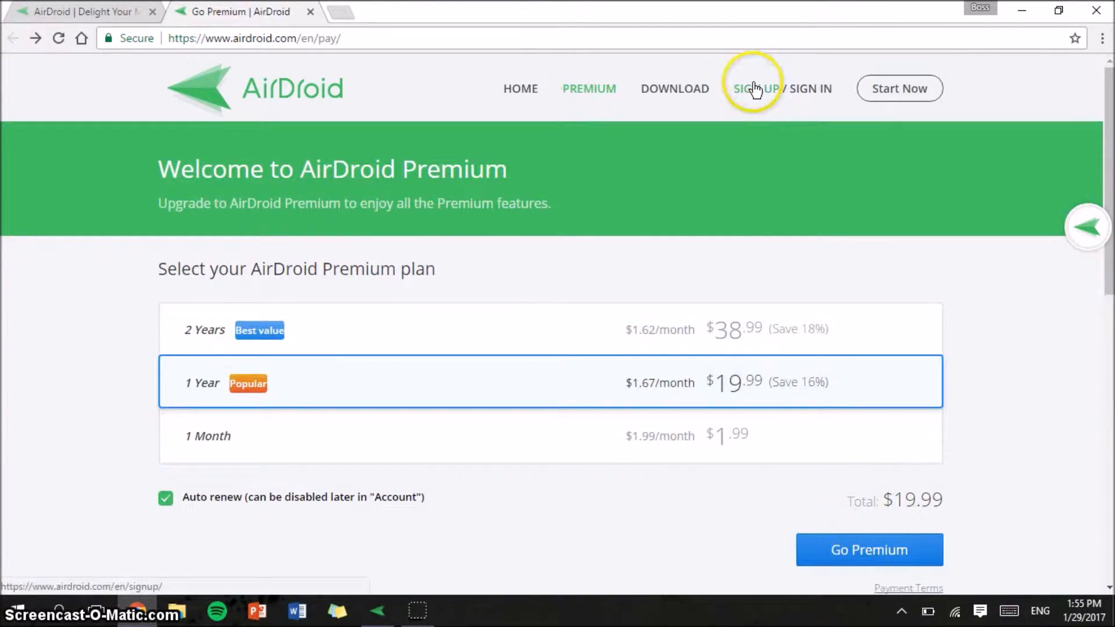
pyautogui.click(754, 88)
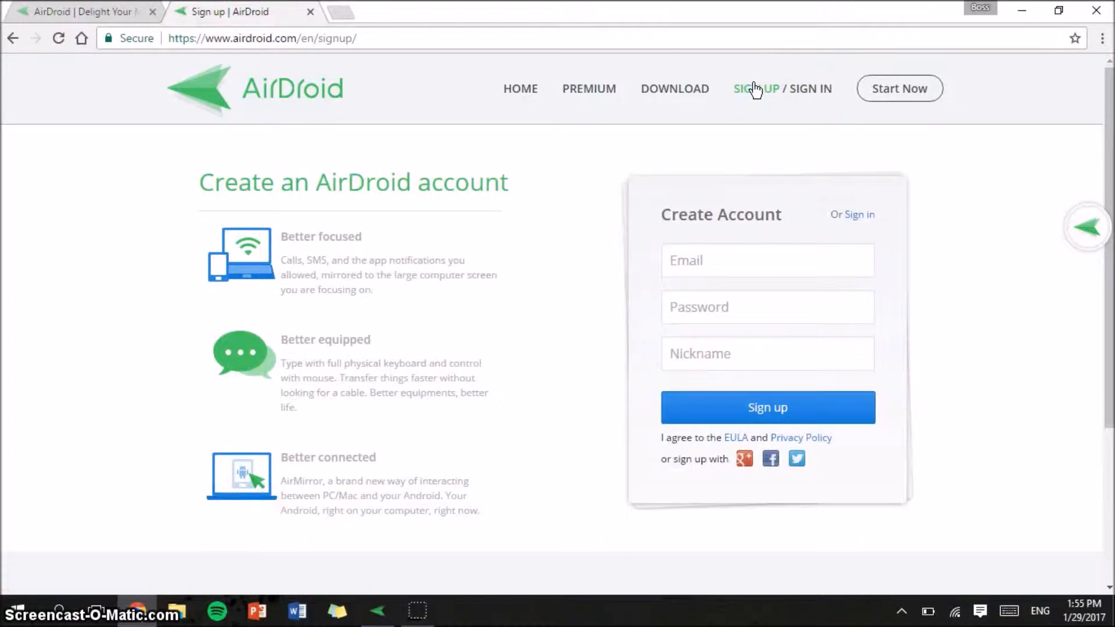
pyautogui.click(520, 88)
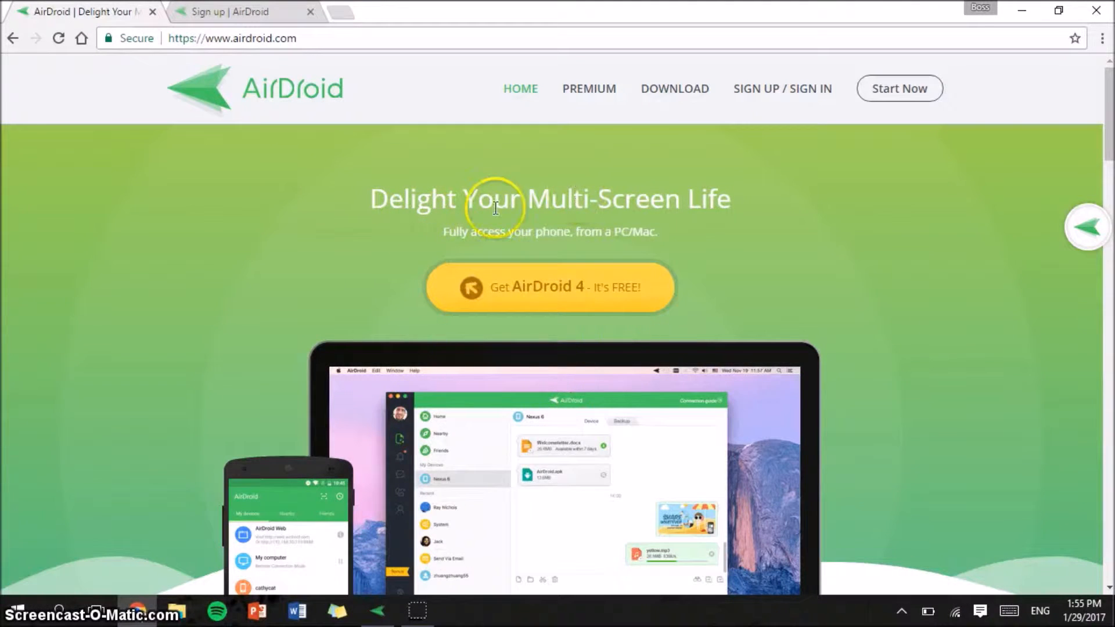
pyautogui.moveTo(468, 380)
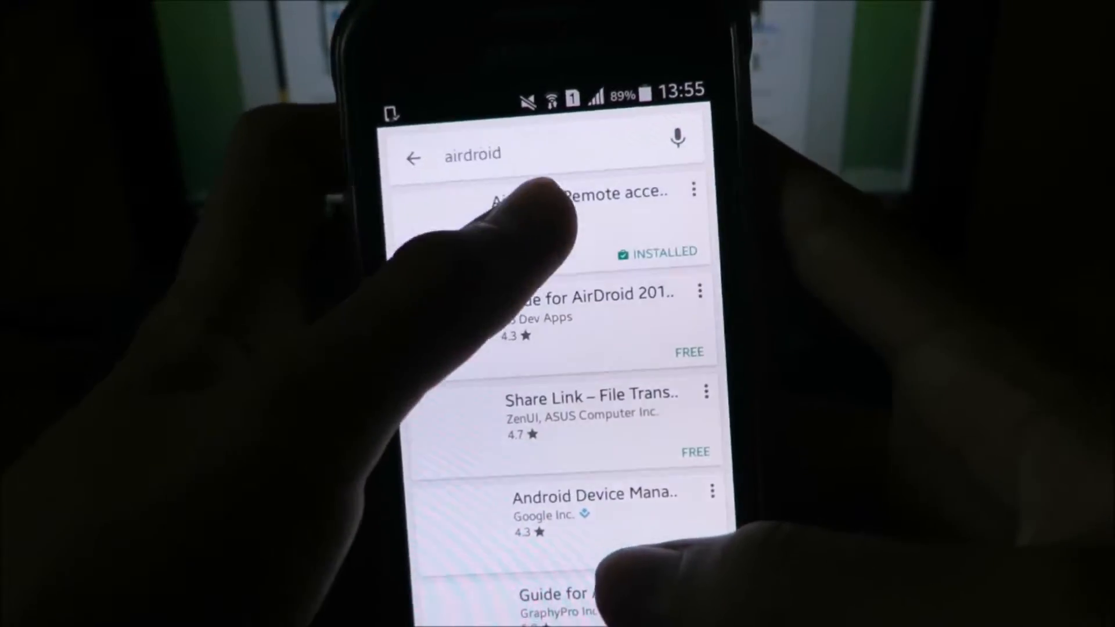
# Step: Select the installed AirDroid app from the Play Store 'airdroid' search results
pyautogui.click(562, 195)
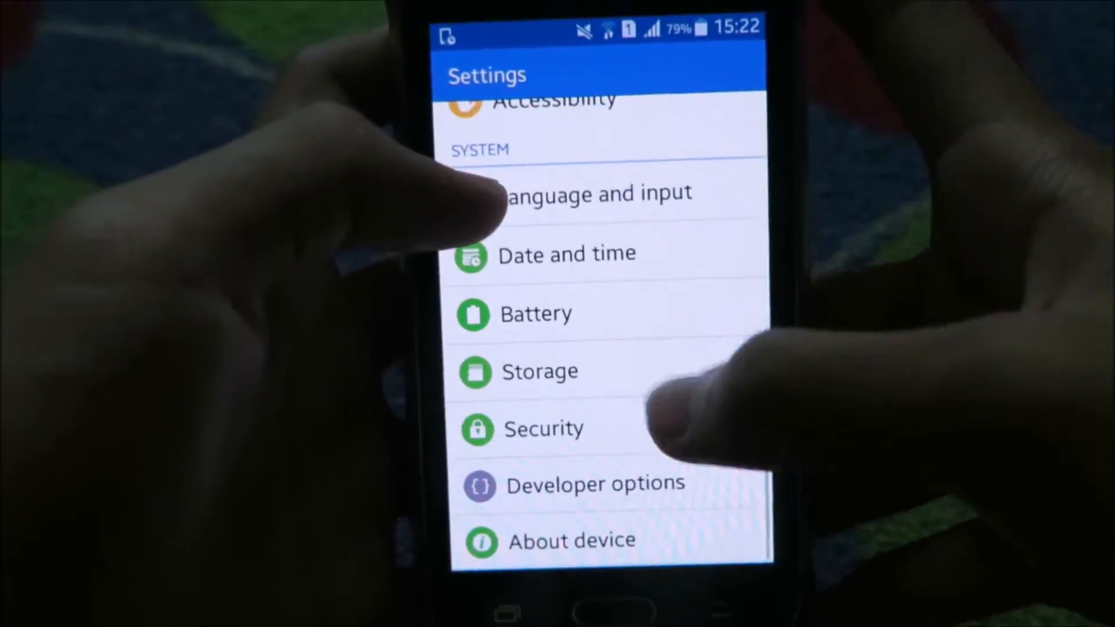
# Step: Reach Developer options via About device and switch on USB debugging
pyautogui.click(572, 539)
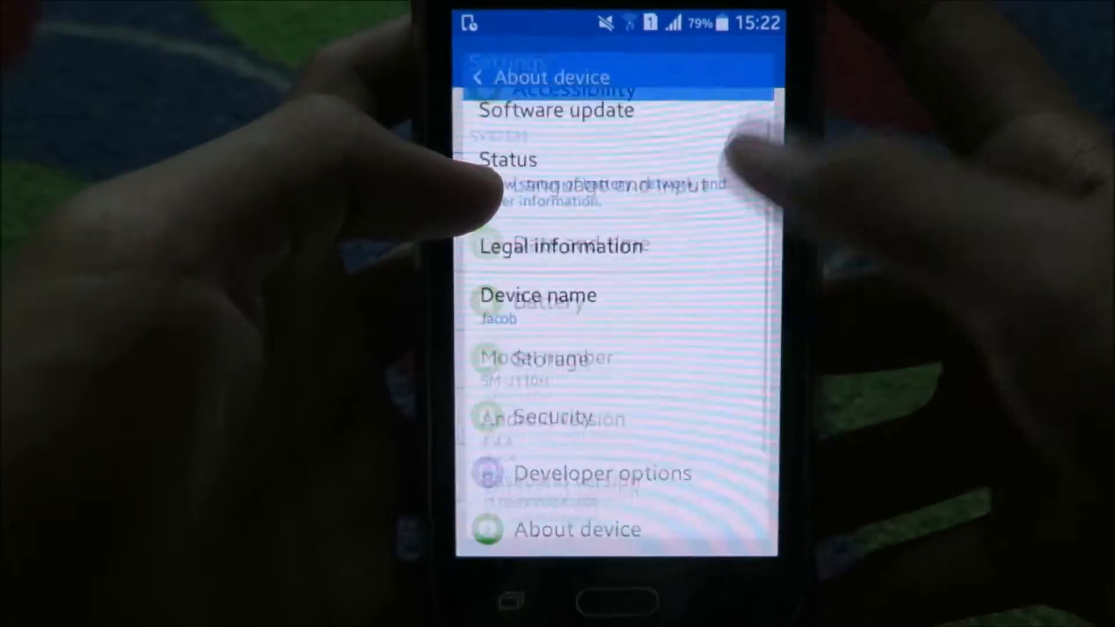
pyautogui.scroll(3)
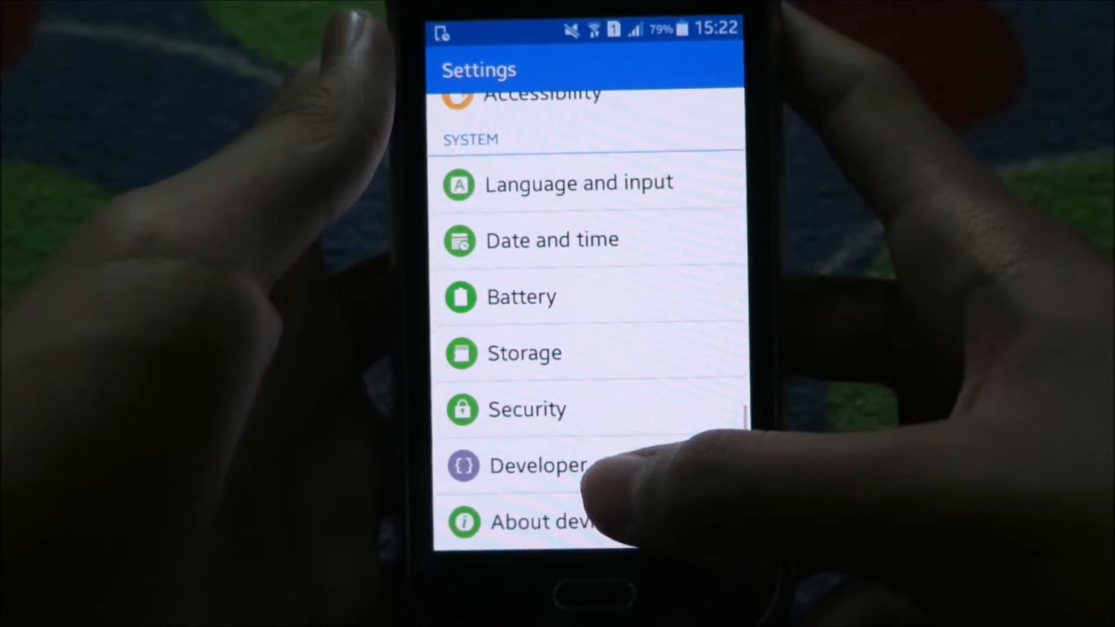
pyautogui.click(539, 466)
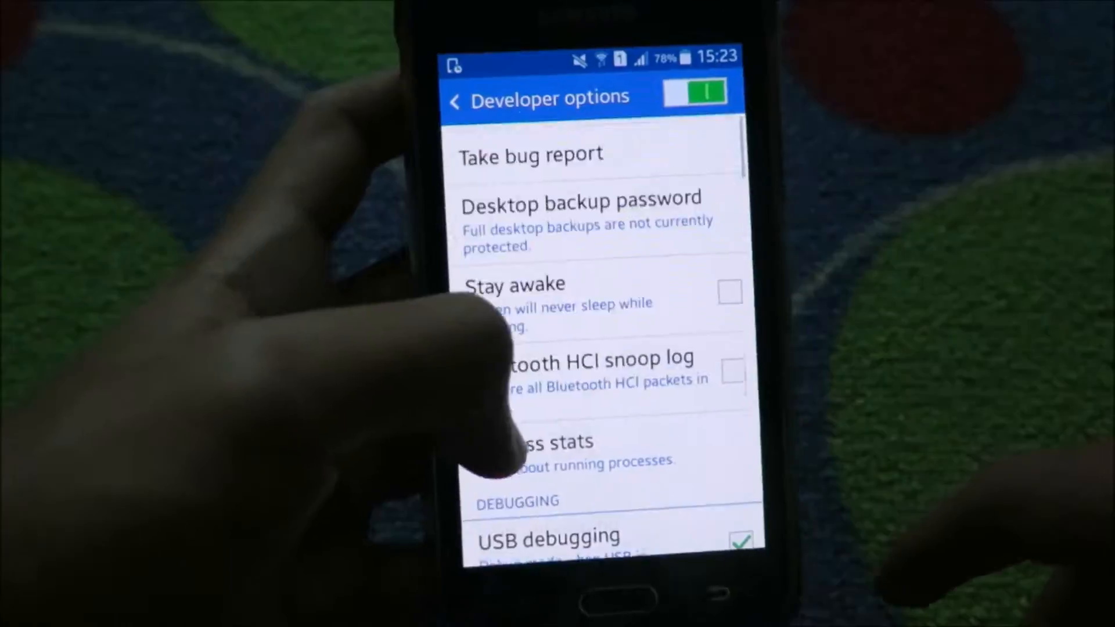
pyautogui.scroll(-3)
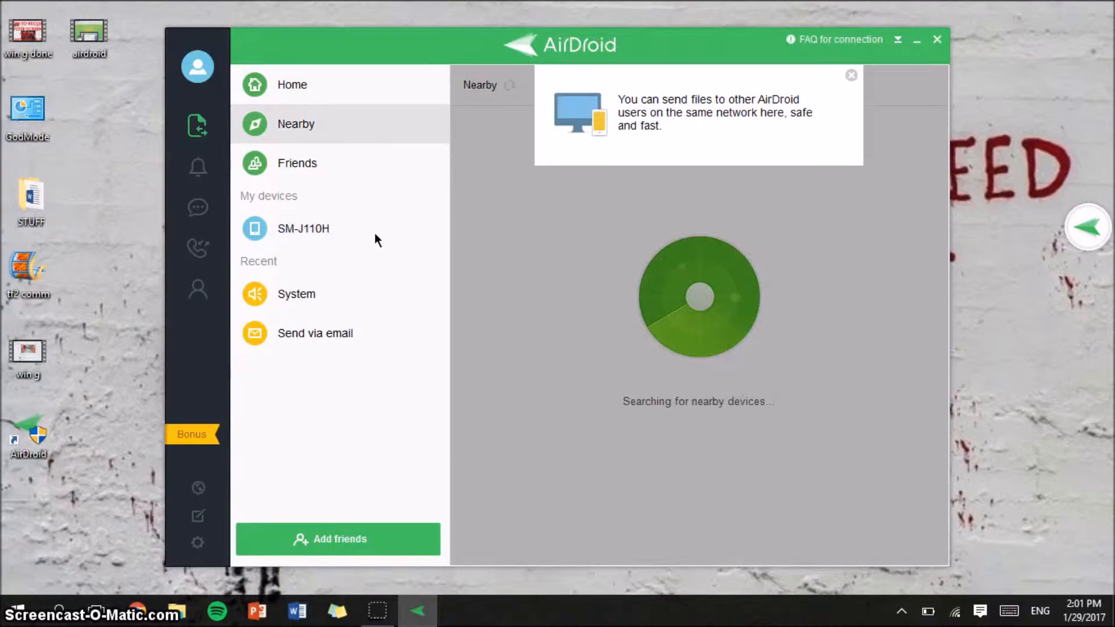
# Step: Start an AirMirror session on phone SM-J110H from My devices
pyautogui.click(303, 228)
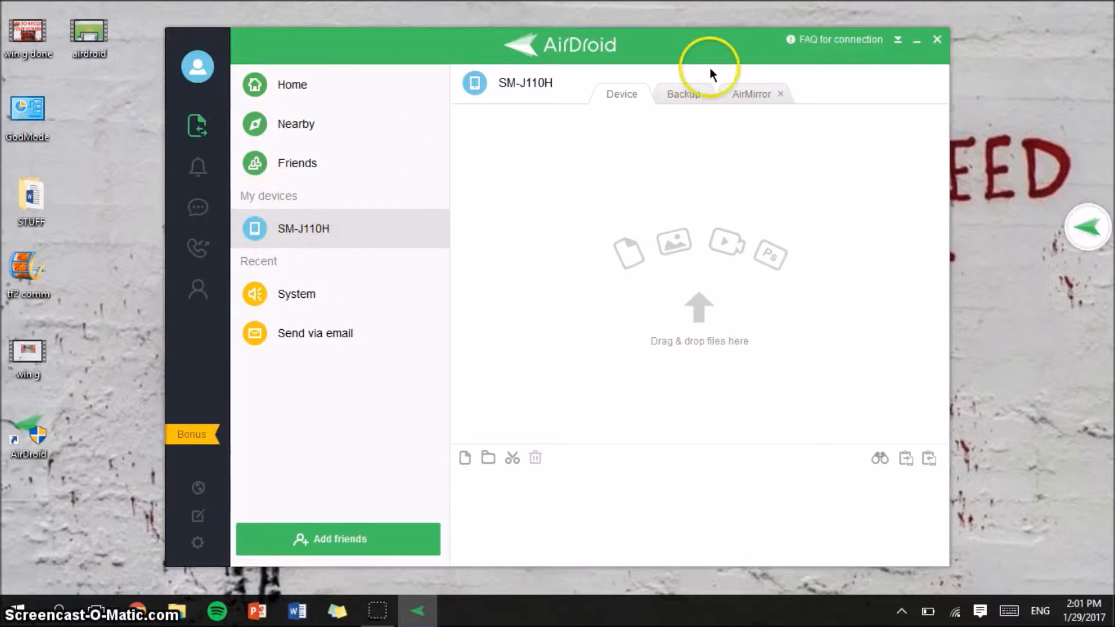
pyautogui.click(751, 93)
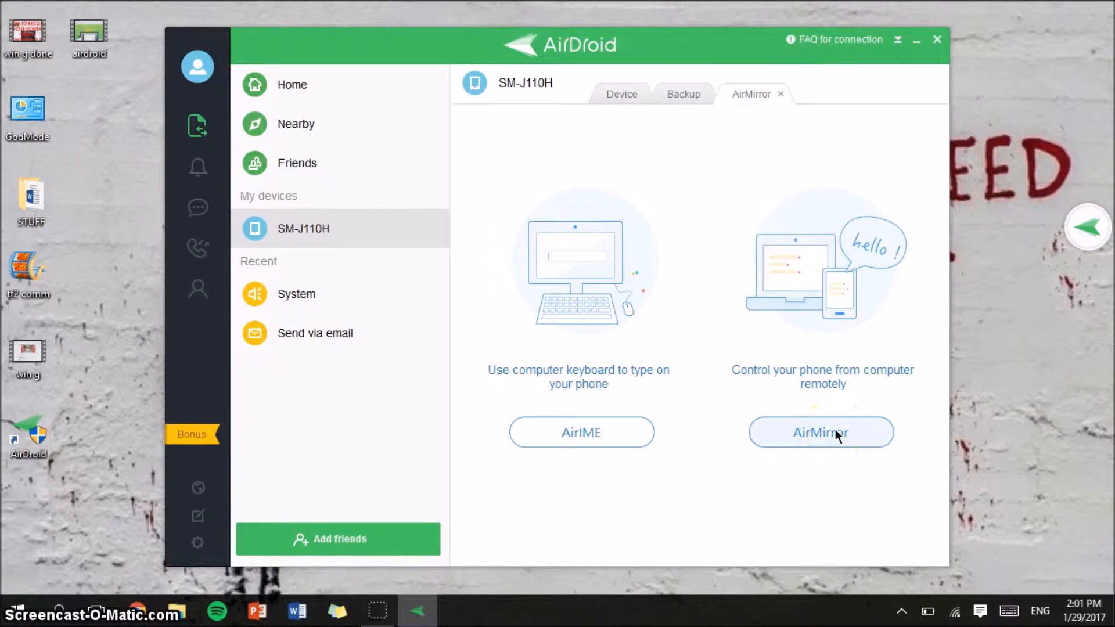
pyautogui.click(821, 432)
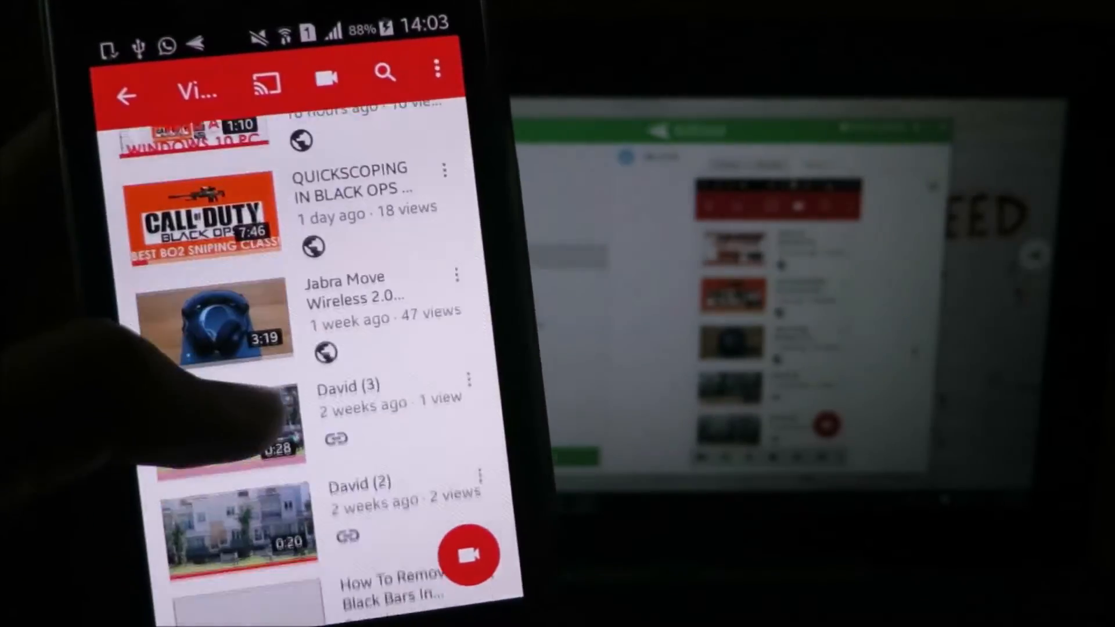
# Step: Scroll down the YouTube channel's video list on the phone while AirMirror follows live
pyautogui.scroll(-3)
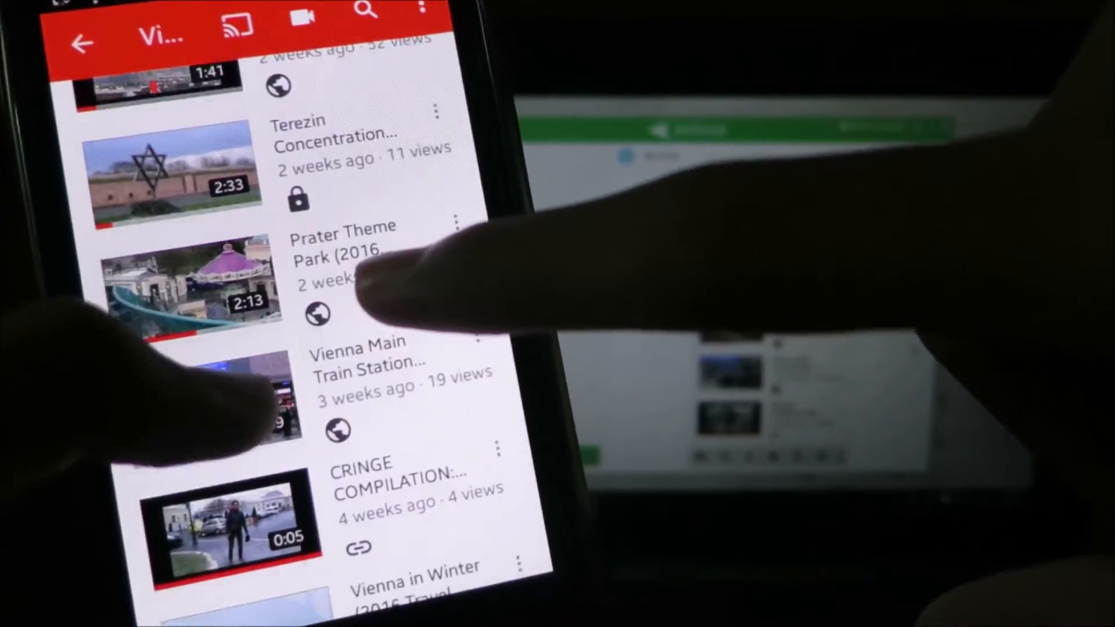
pyautogui.scroll(-3)
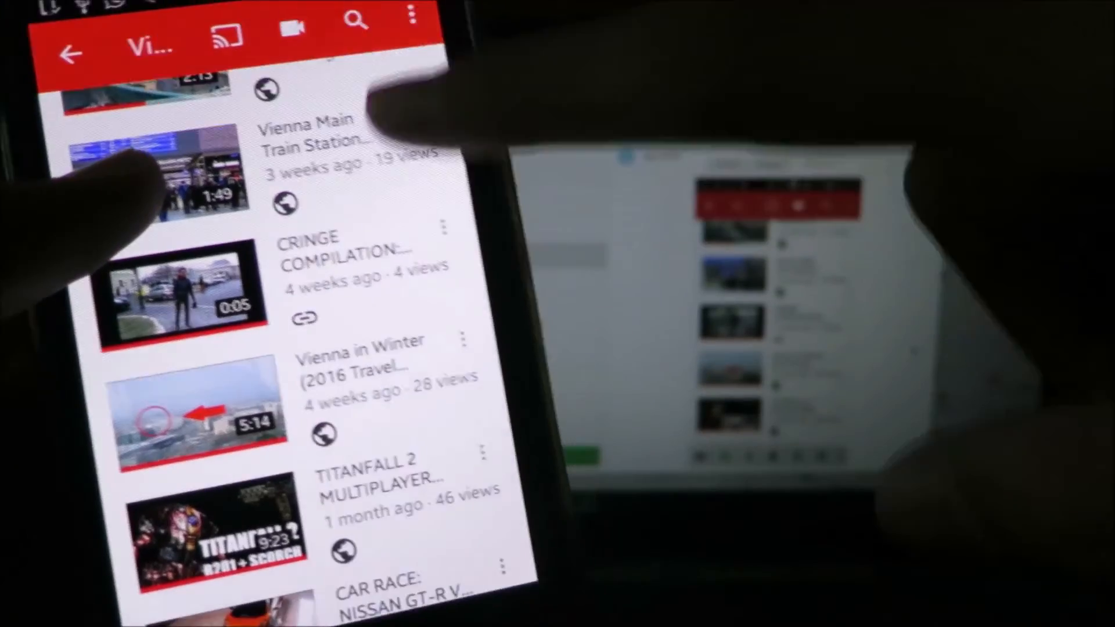